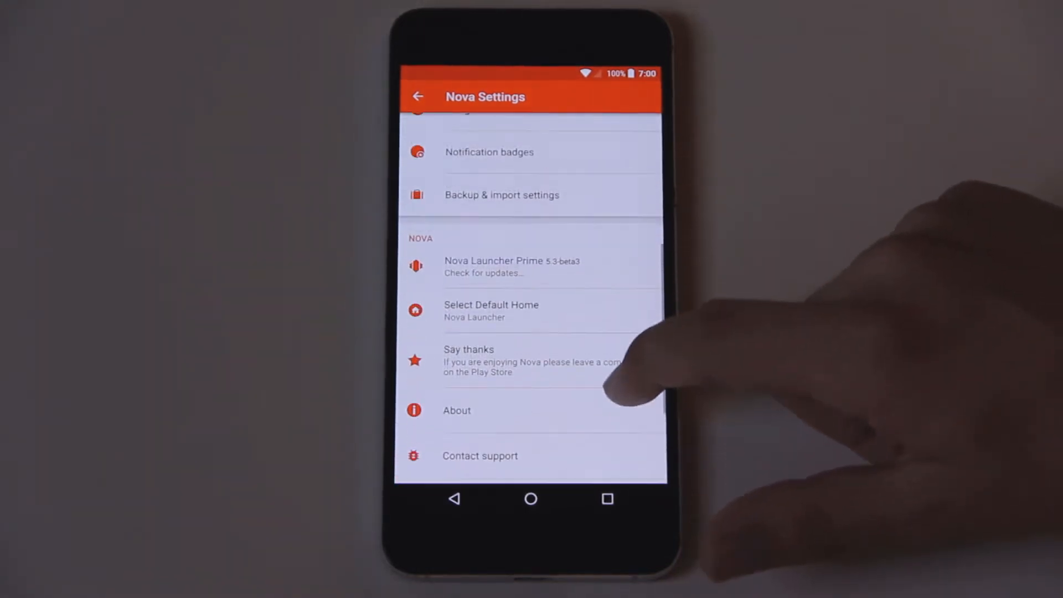
Open the Desktop settings listing grid, icon layout and padding options.
click(502, 195)
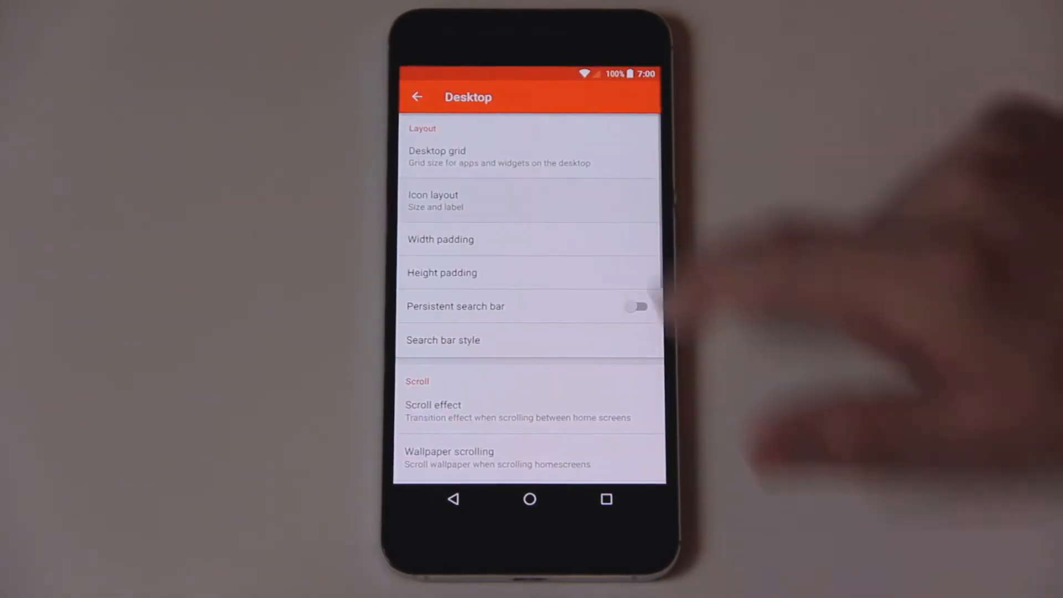
Open the App & widget drawers settings from the main Nova Settings list.
click(433, 200)
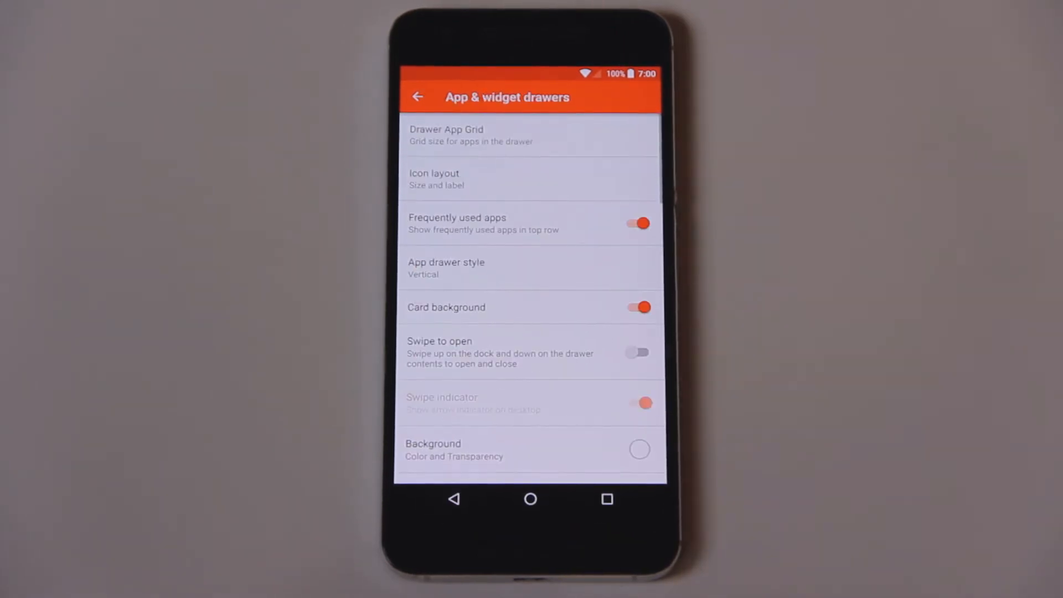
Set a 5×5 drawer grid with 125% icons, labels hidden and frequently used apps off.
click(530, 135)
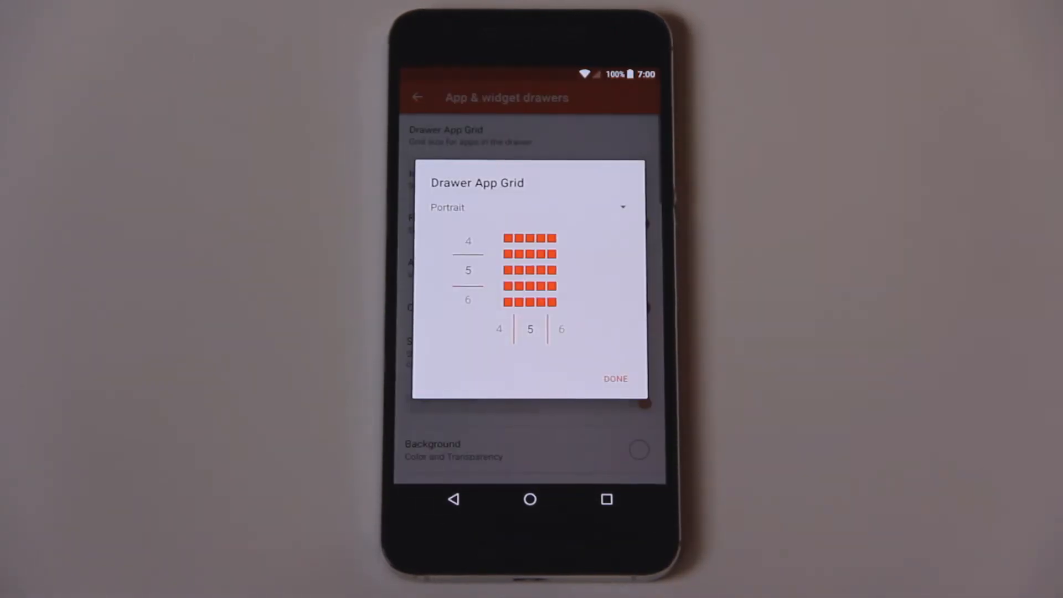
click(614, 379)
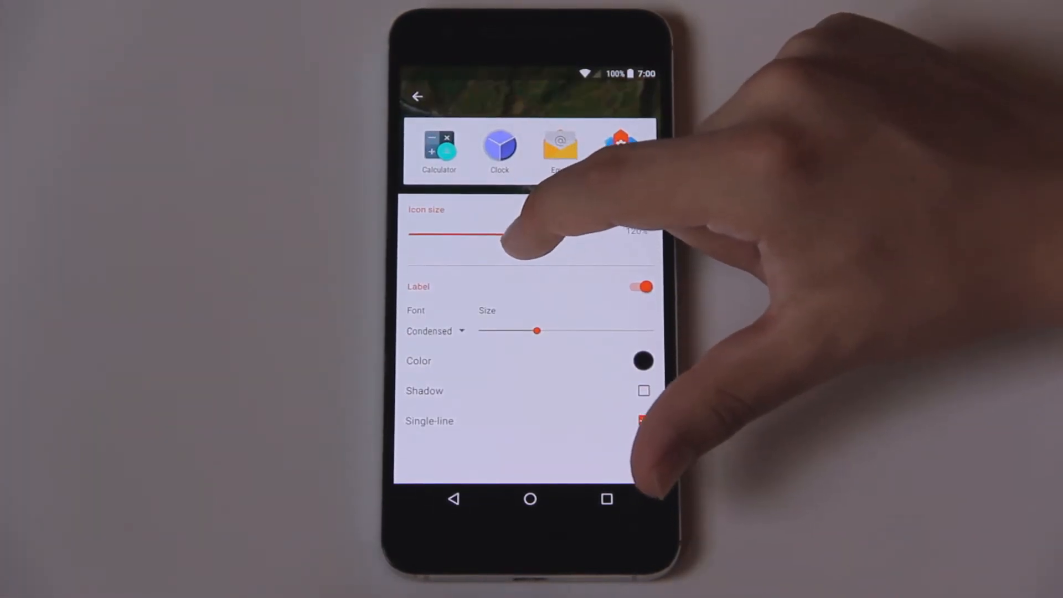
click(644, 421)
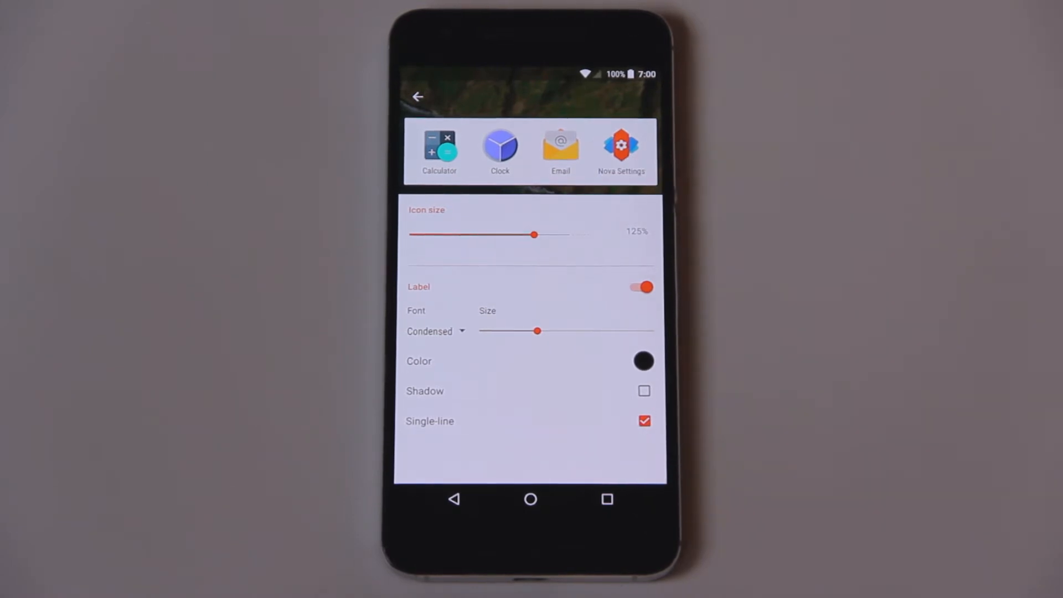
click(642, 361)
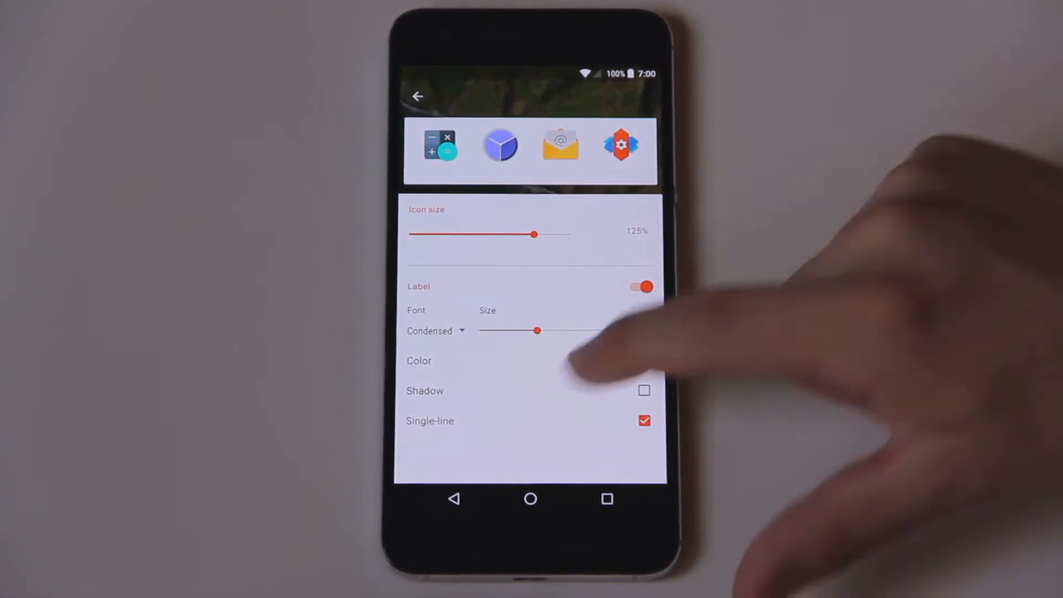
click(418, 96)
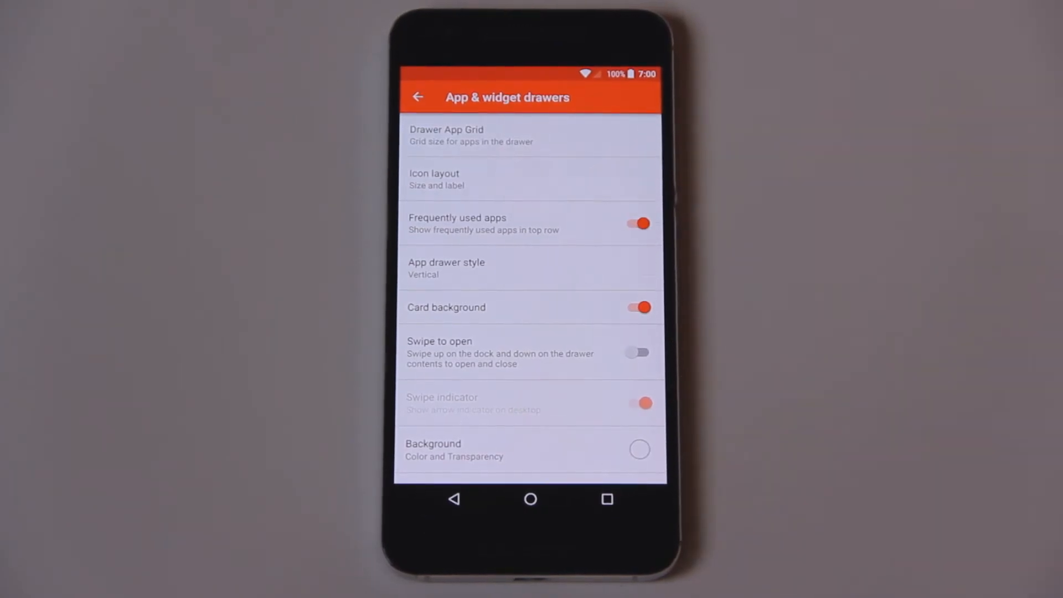
click(636, 223)
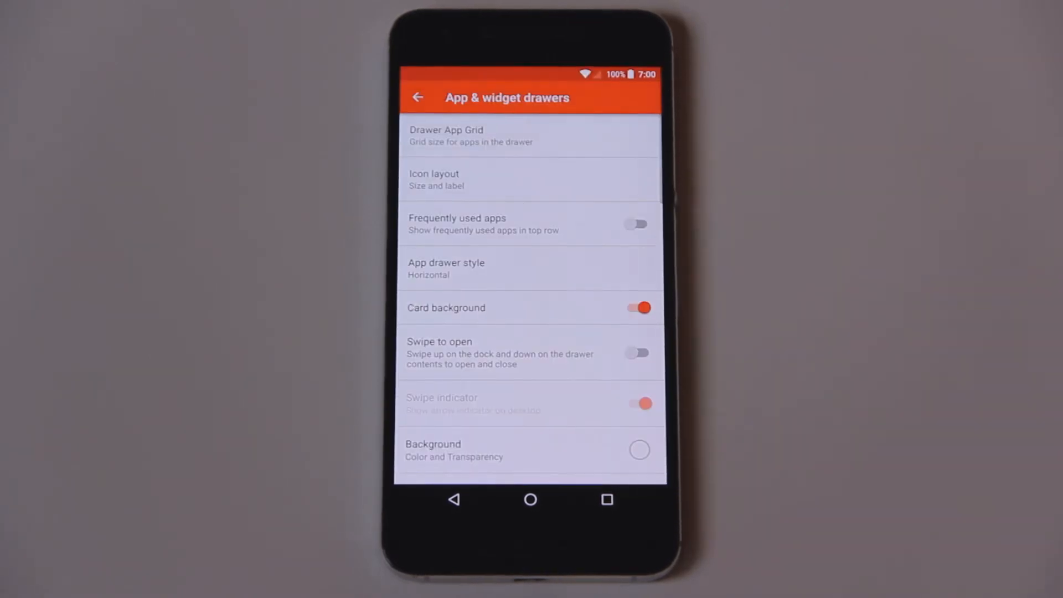
Turn off card background and fast scrollbar, enable swipe-to-open, dark background and grey accent.
click(636, 307)
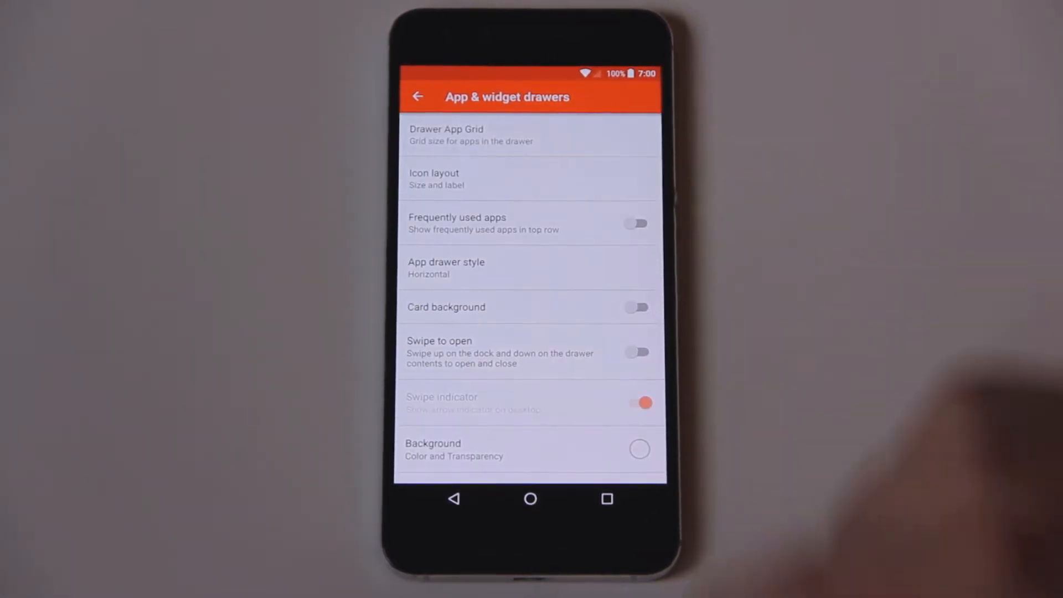
click(636, 351)
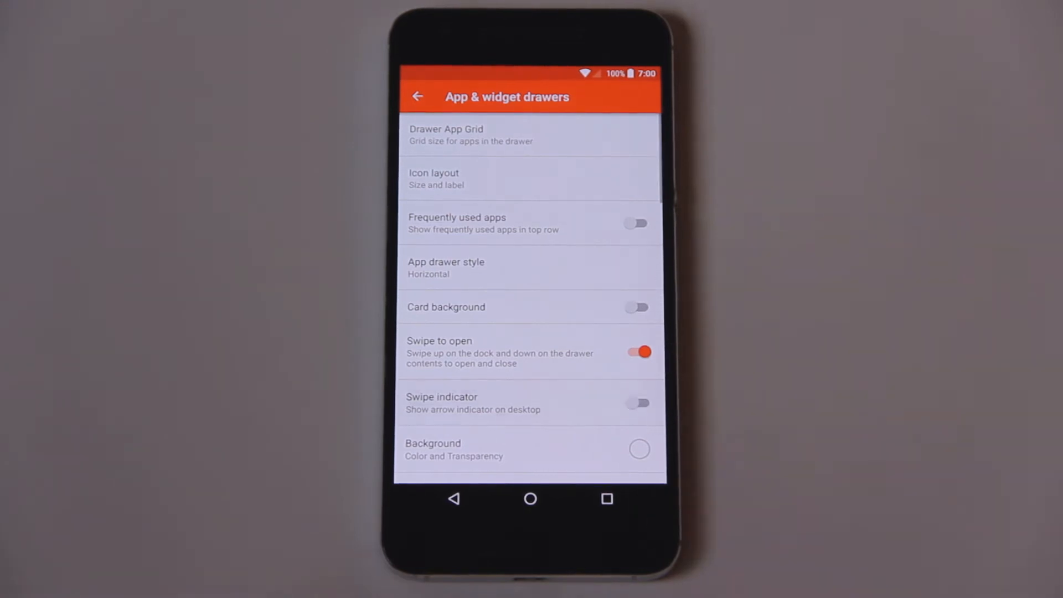
click(639, 449)
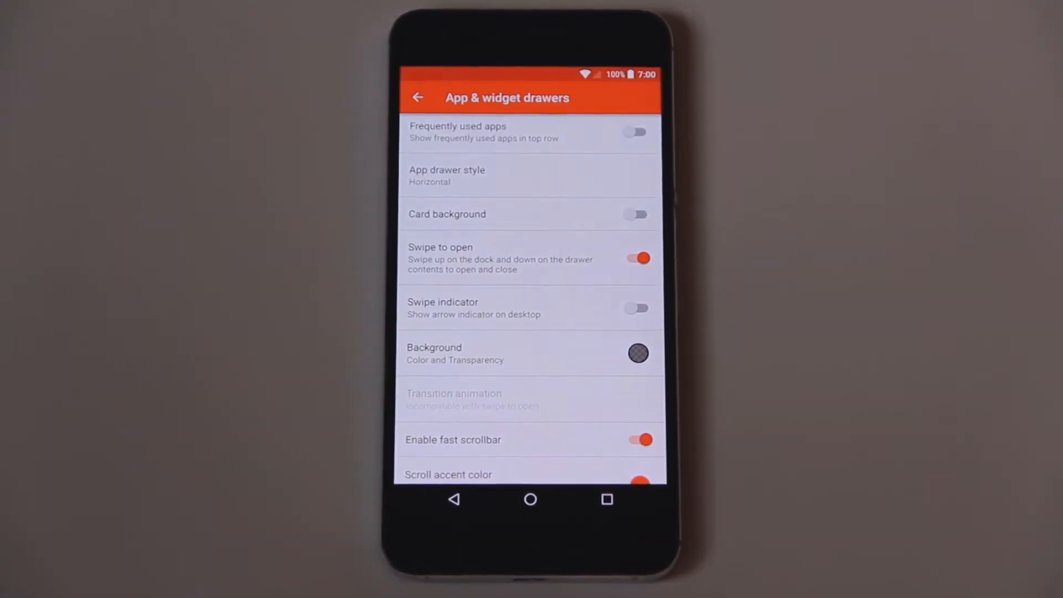
click(636, 258)
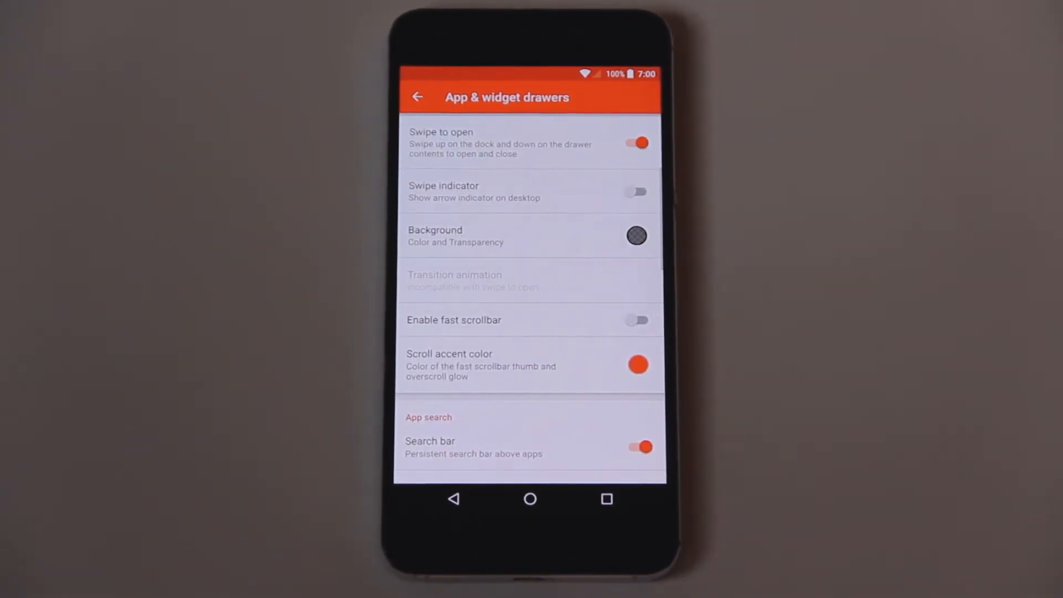
click(637, 364)
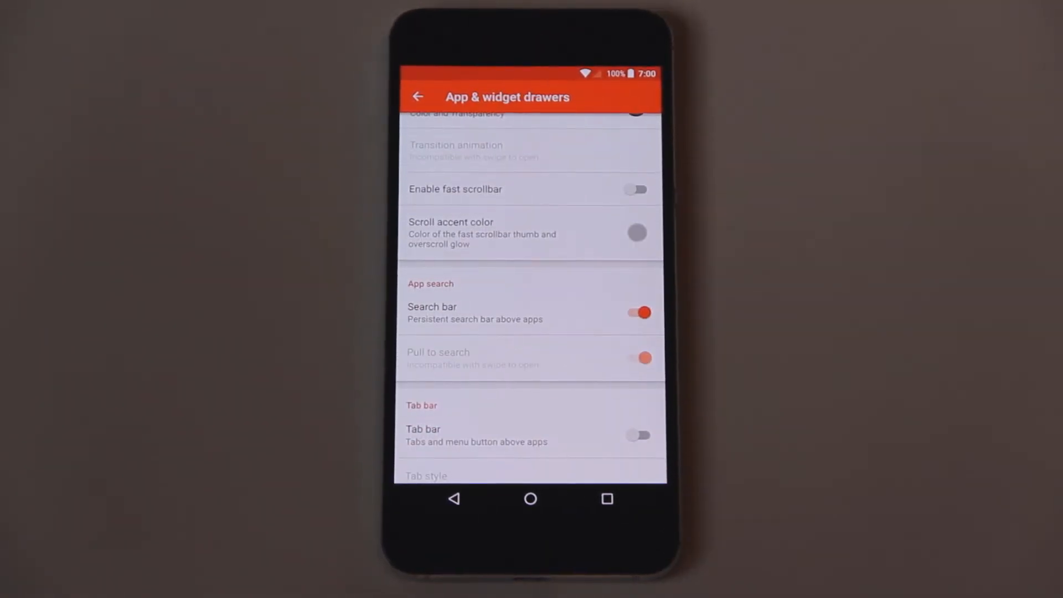
click(419, 97)
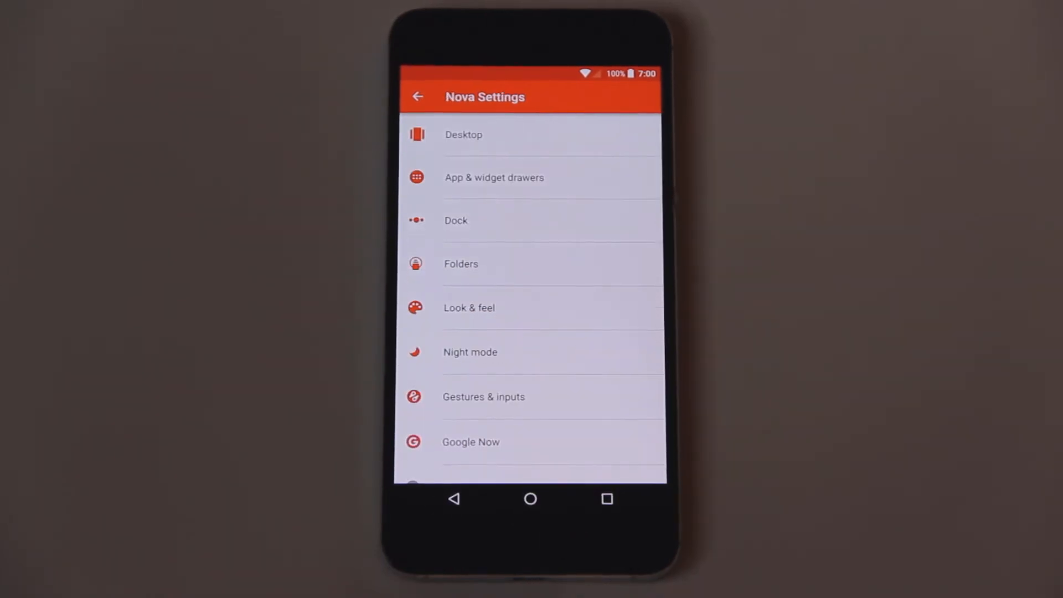
Give the dock five icons at 125% with labels hidden and background off.
click(456, 219)
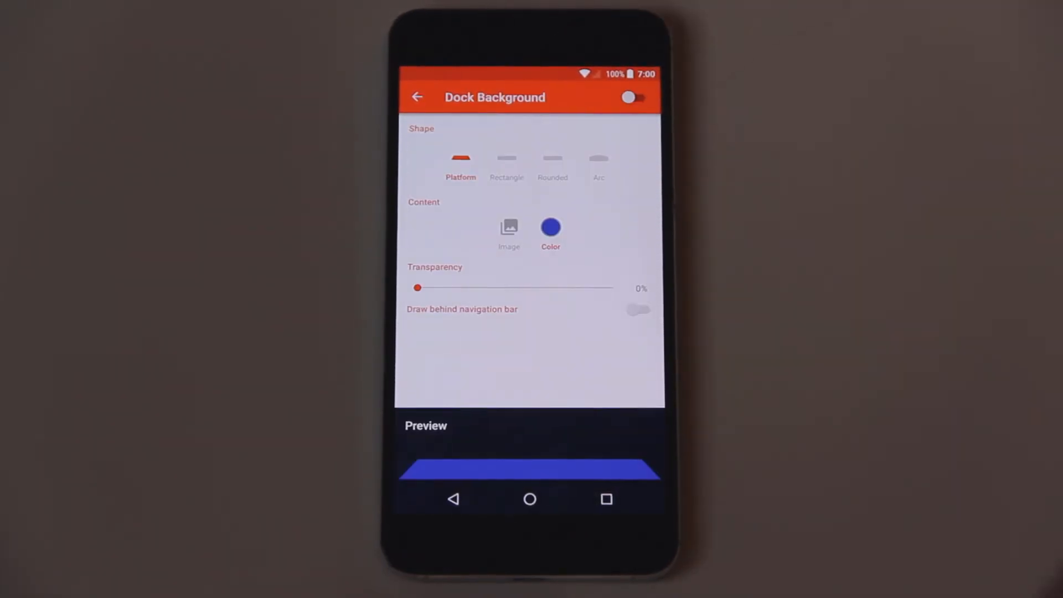
click(418, 96)
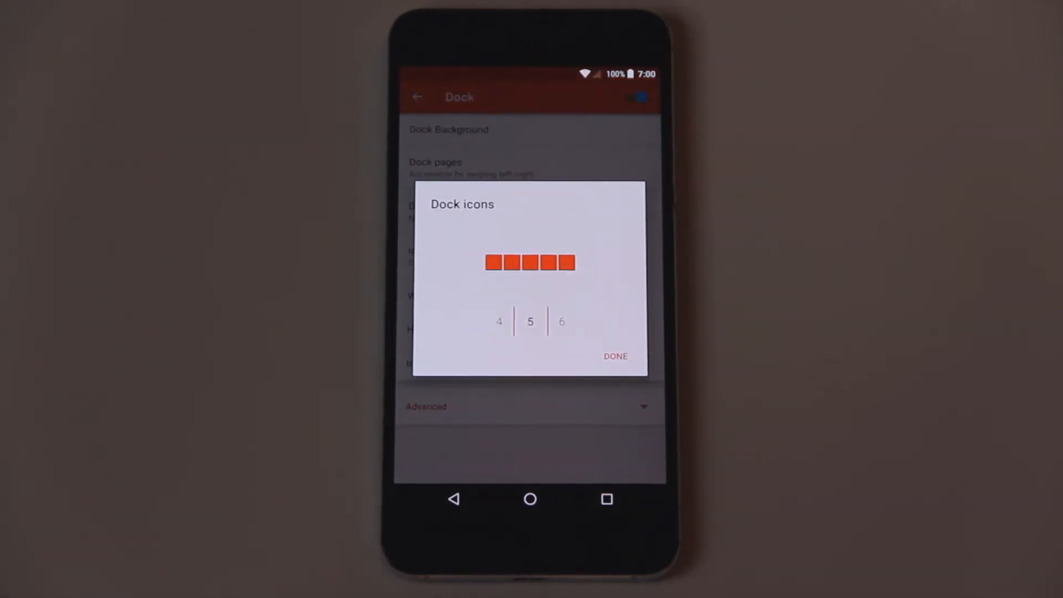
click(615, 356)
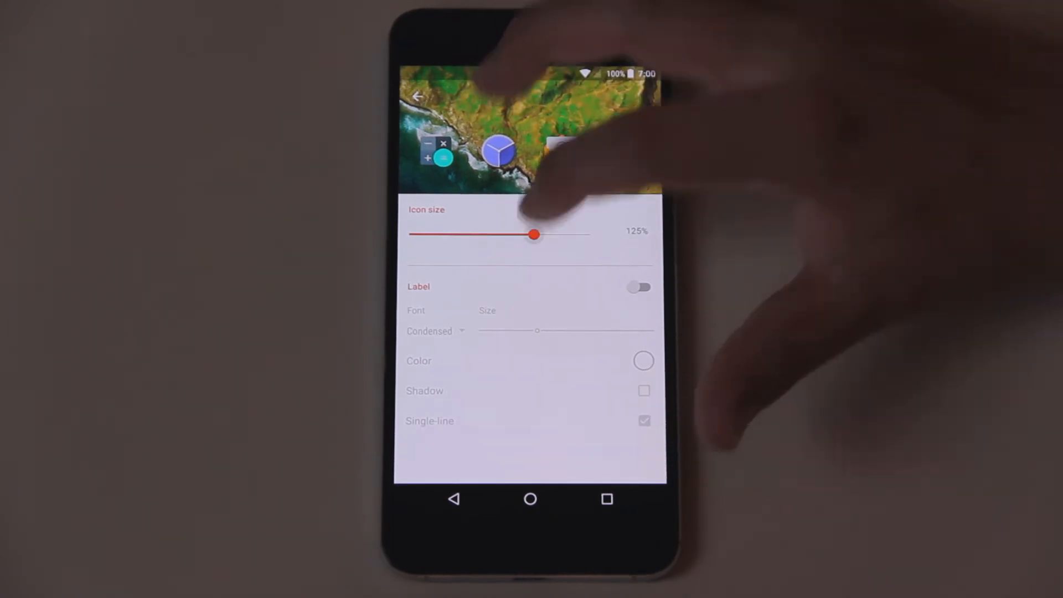
click(638, 285)
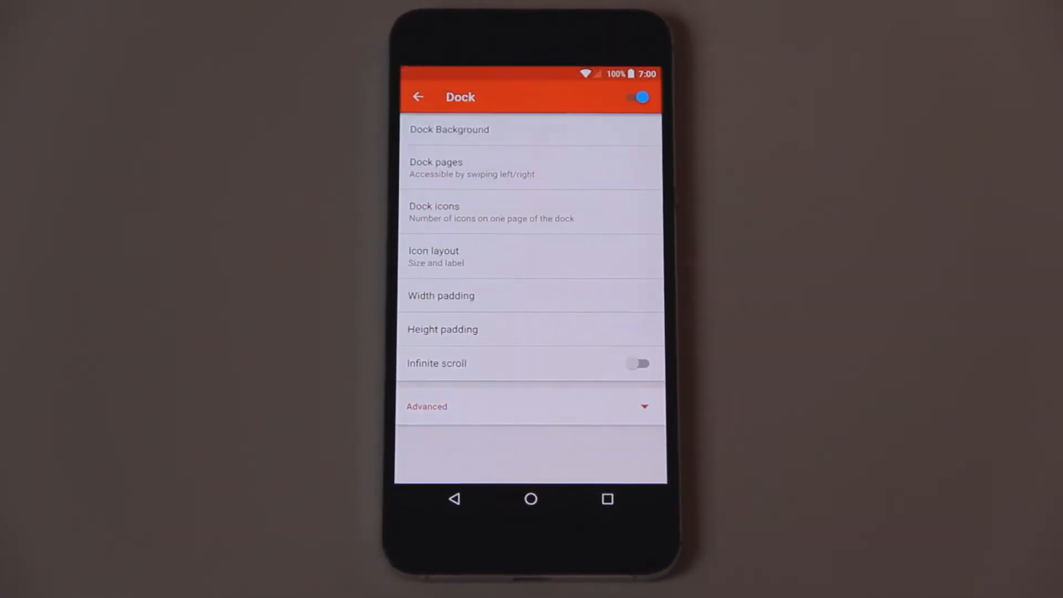
click(442, 329)
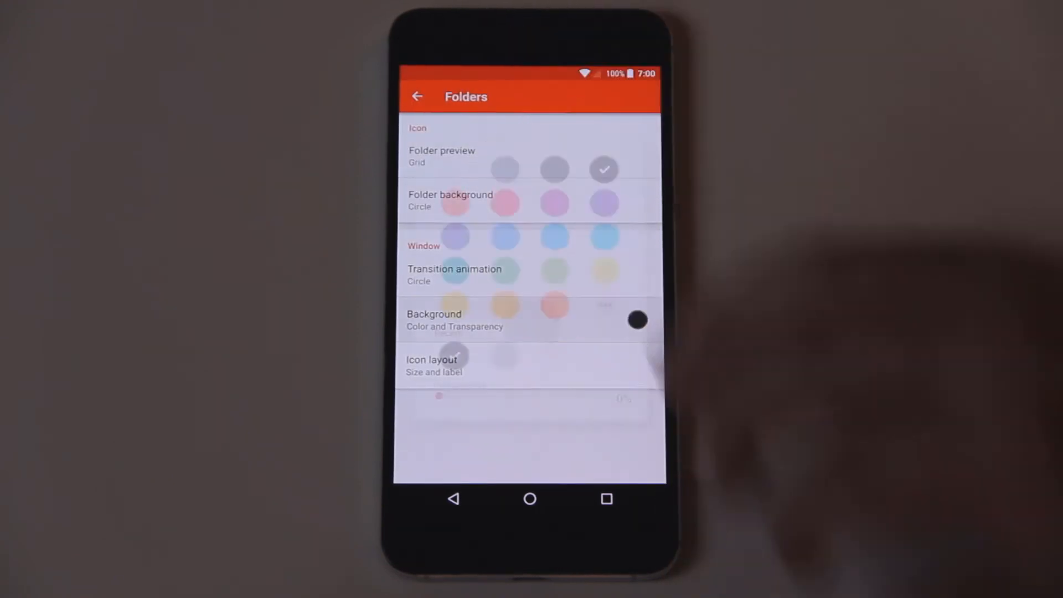
Set a dark folder window background and adjust folder icon label display.
click(434, 319)
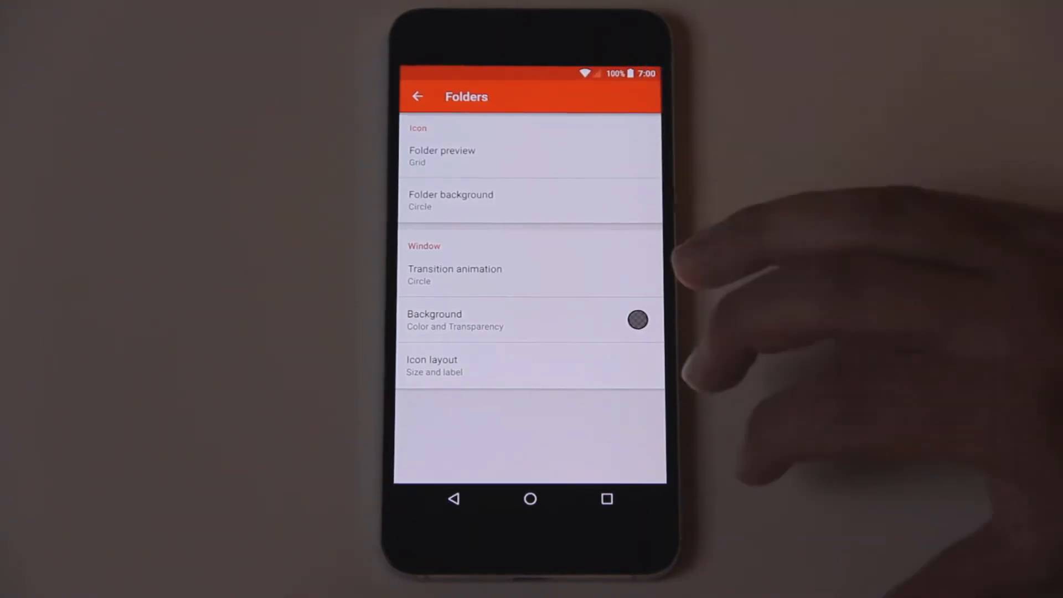
click(432, 366)
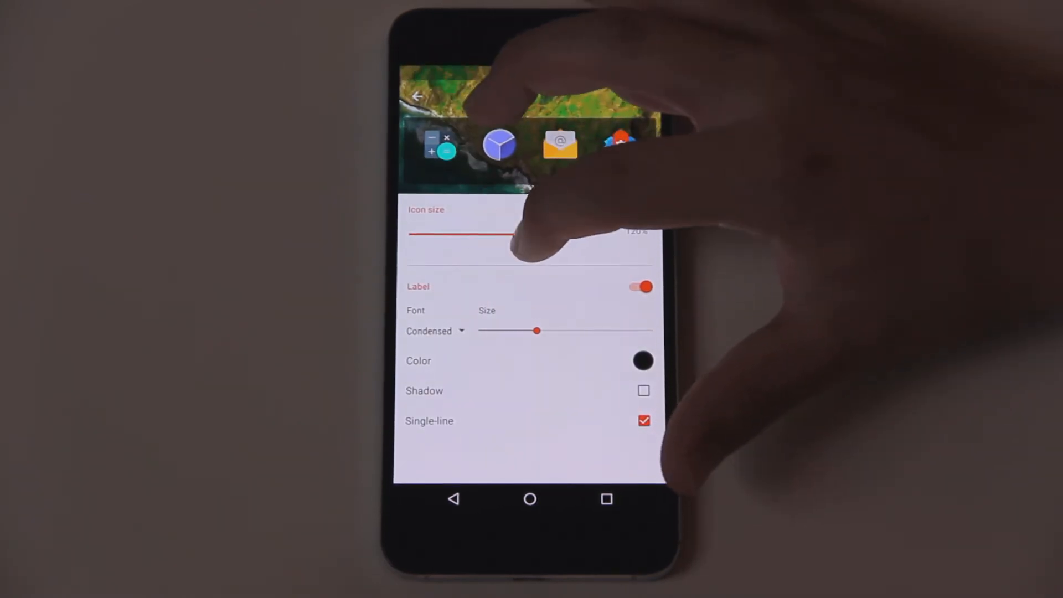
click(642, 360)
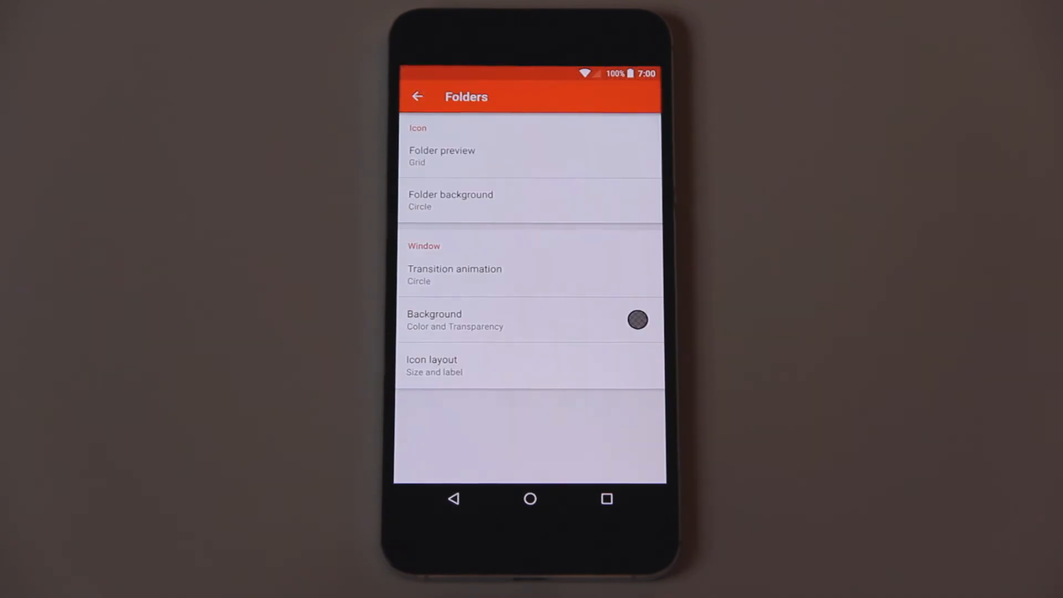
click(418, 96)
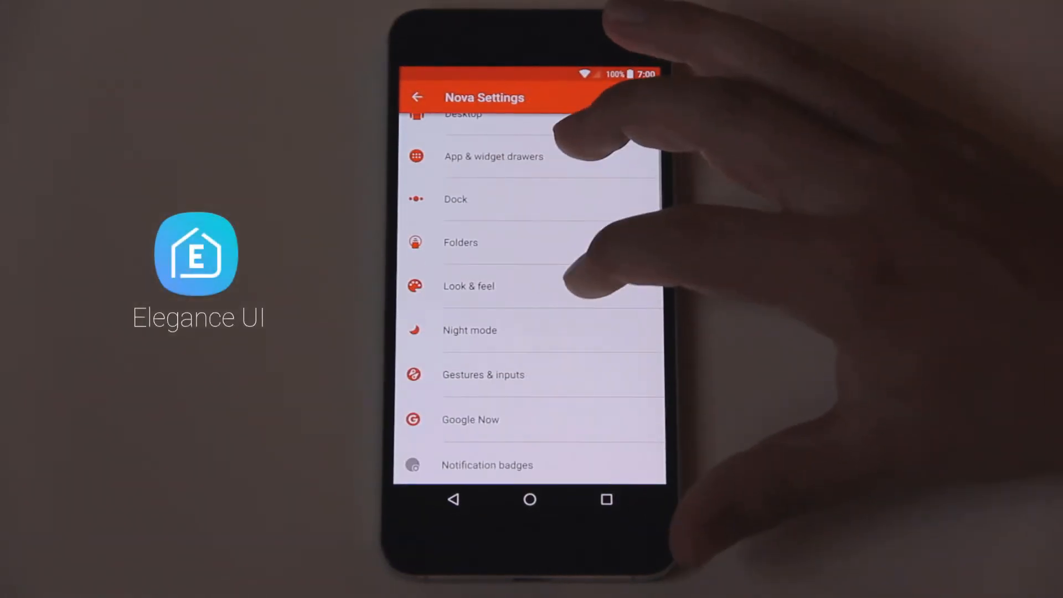
Keep the notification bar shown and transparent under Look & feel, then exit to the home screen.
click(467, 286)
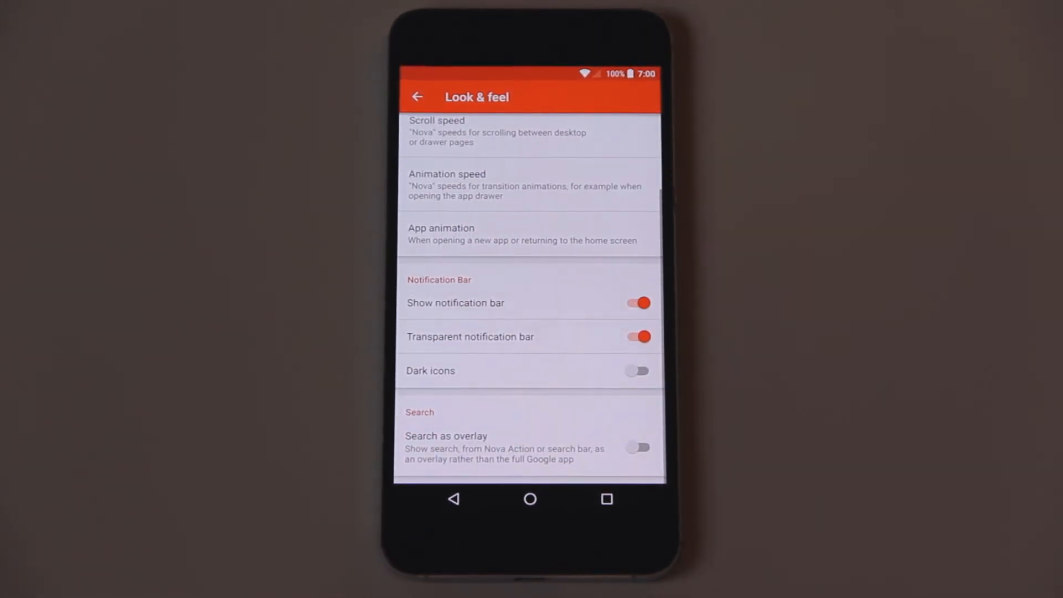
click(418, 97)
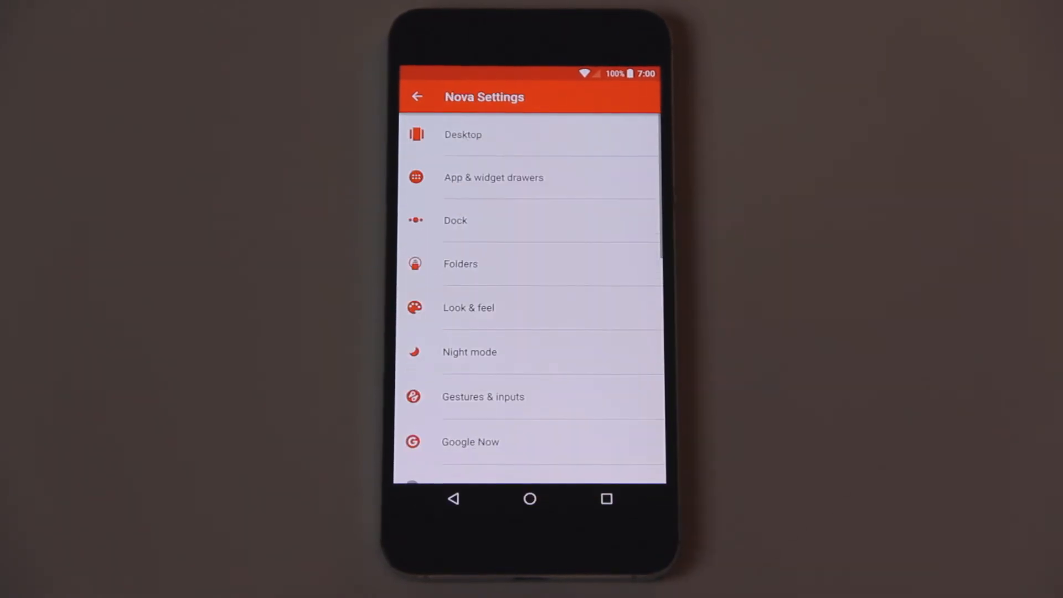
click(529, 499)
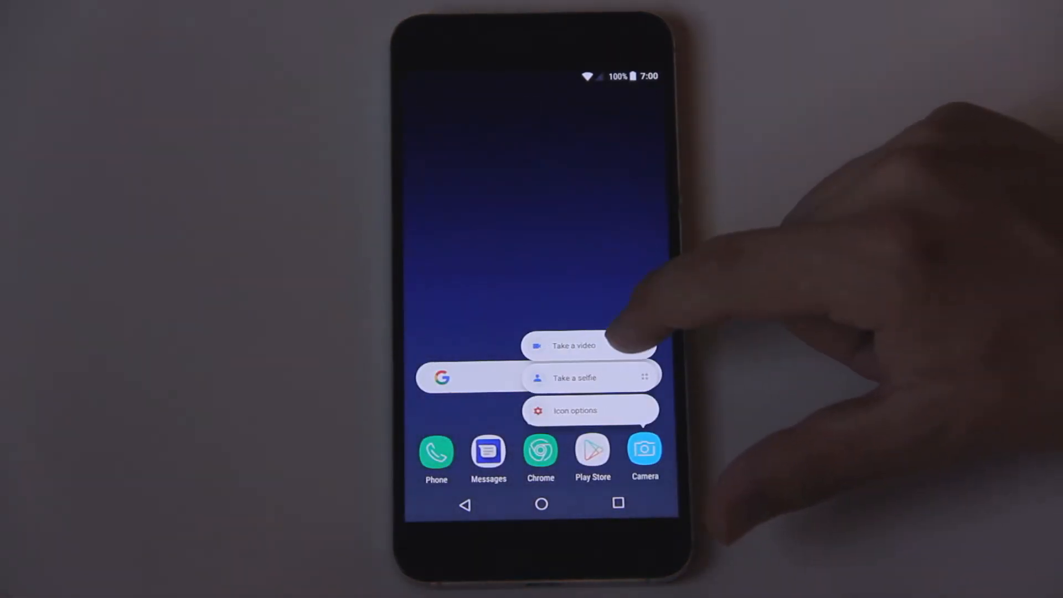
Edit the Camera dock shortcut and choose a Galaxy S8-style icon for it.
click(576, 410)
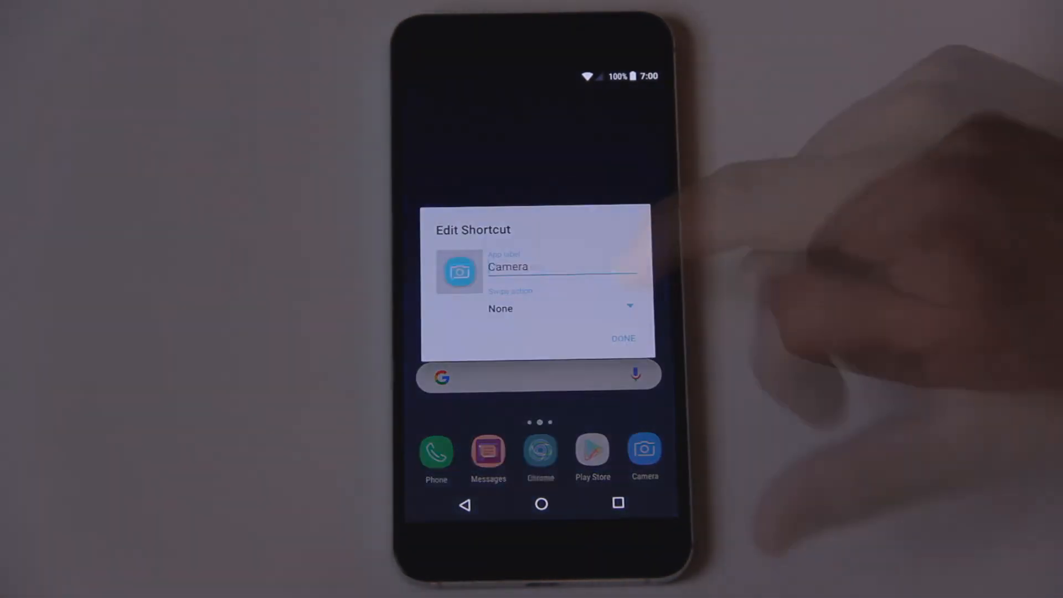
click(623, 338)
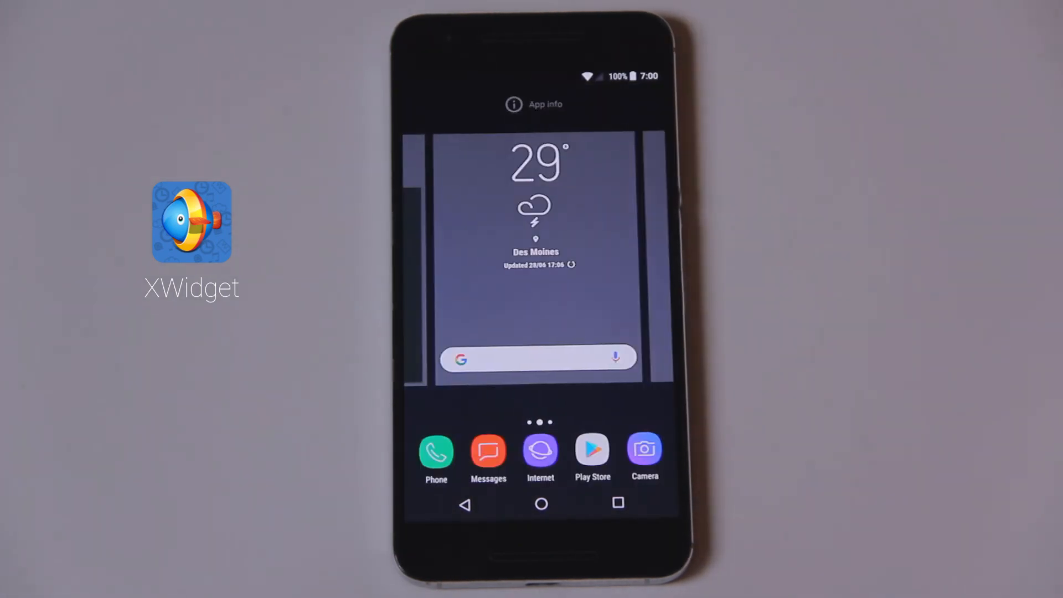
Resize the XWidget S8 weather widget and finish placing it above the search bar.
click(536, 203)
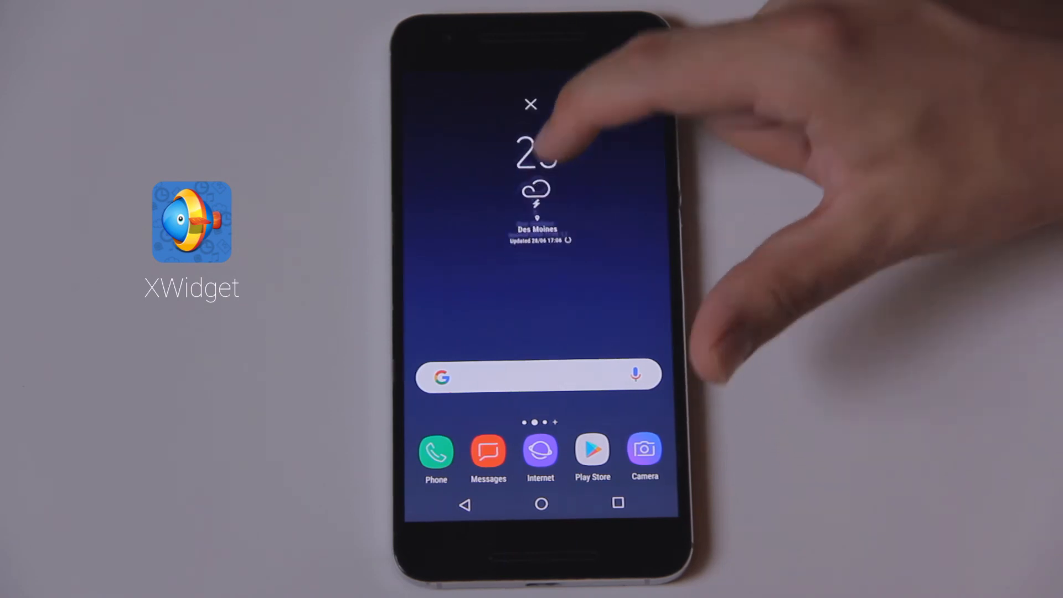
click(532, 104)
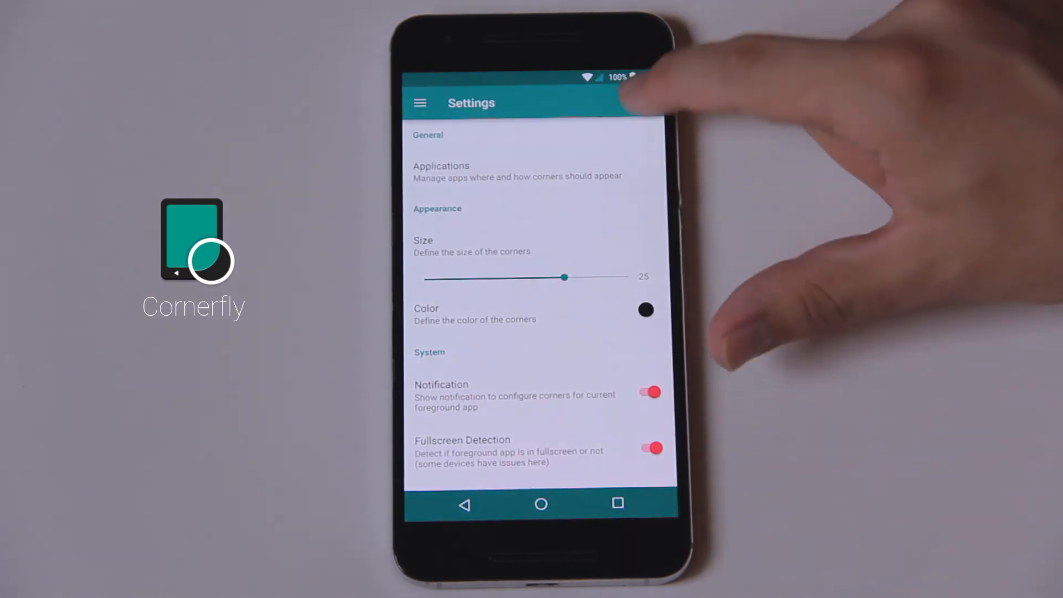
Apply black size-25 rounded corners and check them over the Google feed.
click(541, 504)
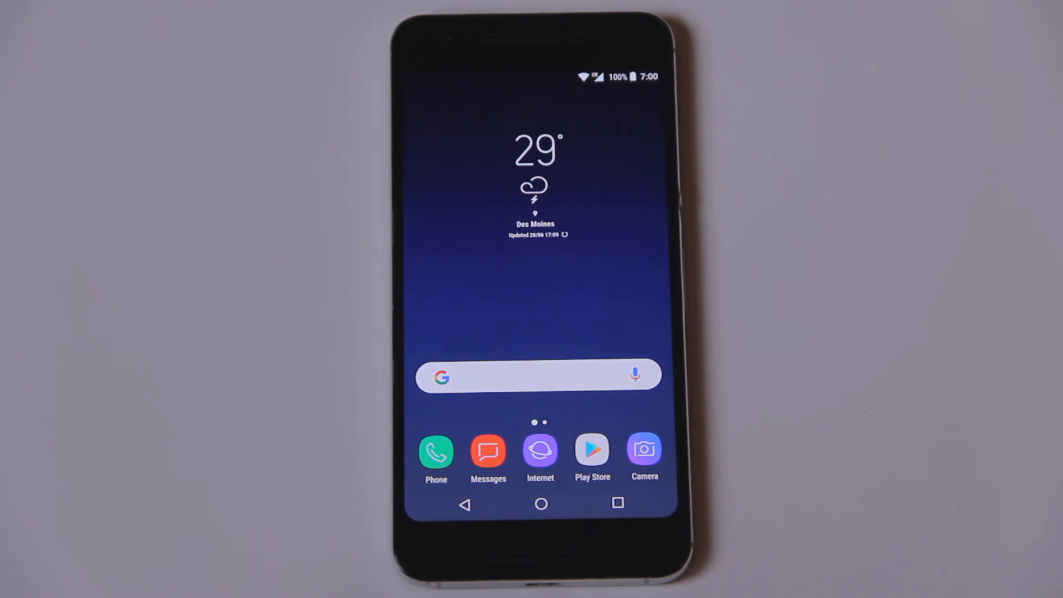
click(539, 377)
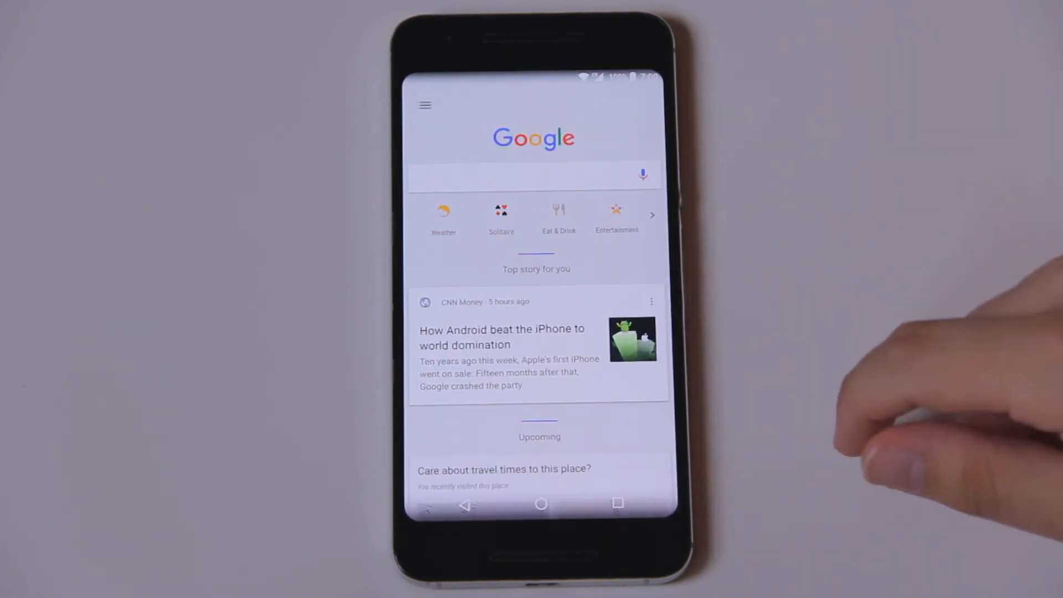